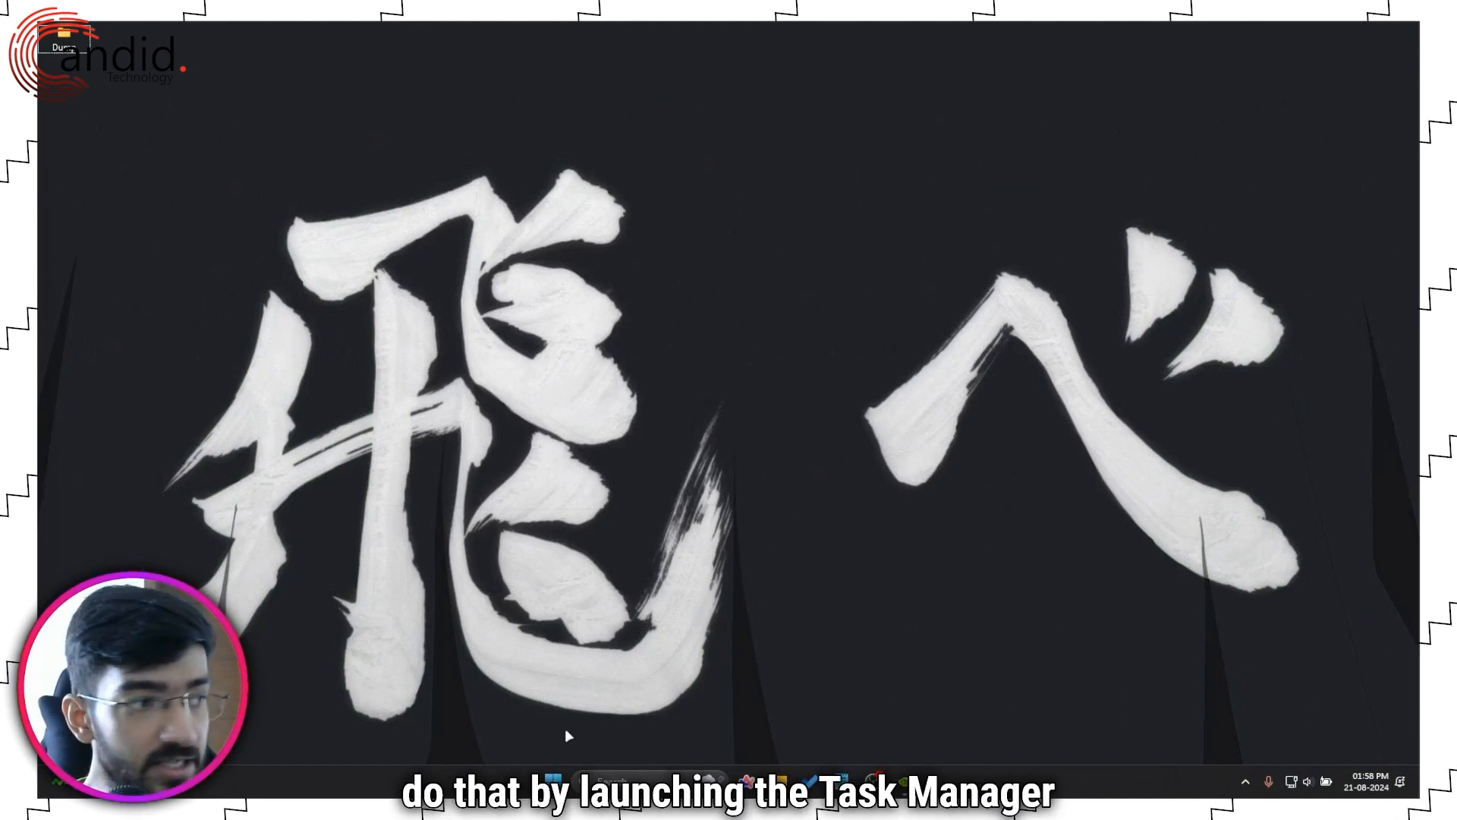
# Open Task Manager, filter processes by 'stream deck', and end the Stream Deck task.
pyautogui.rightClick(708, 764)
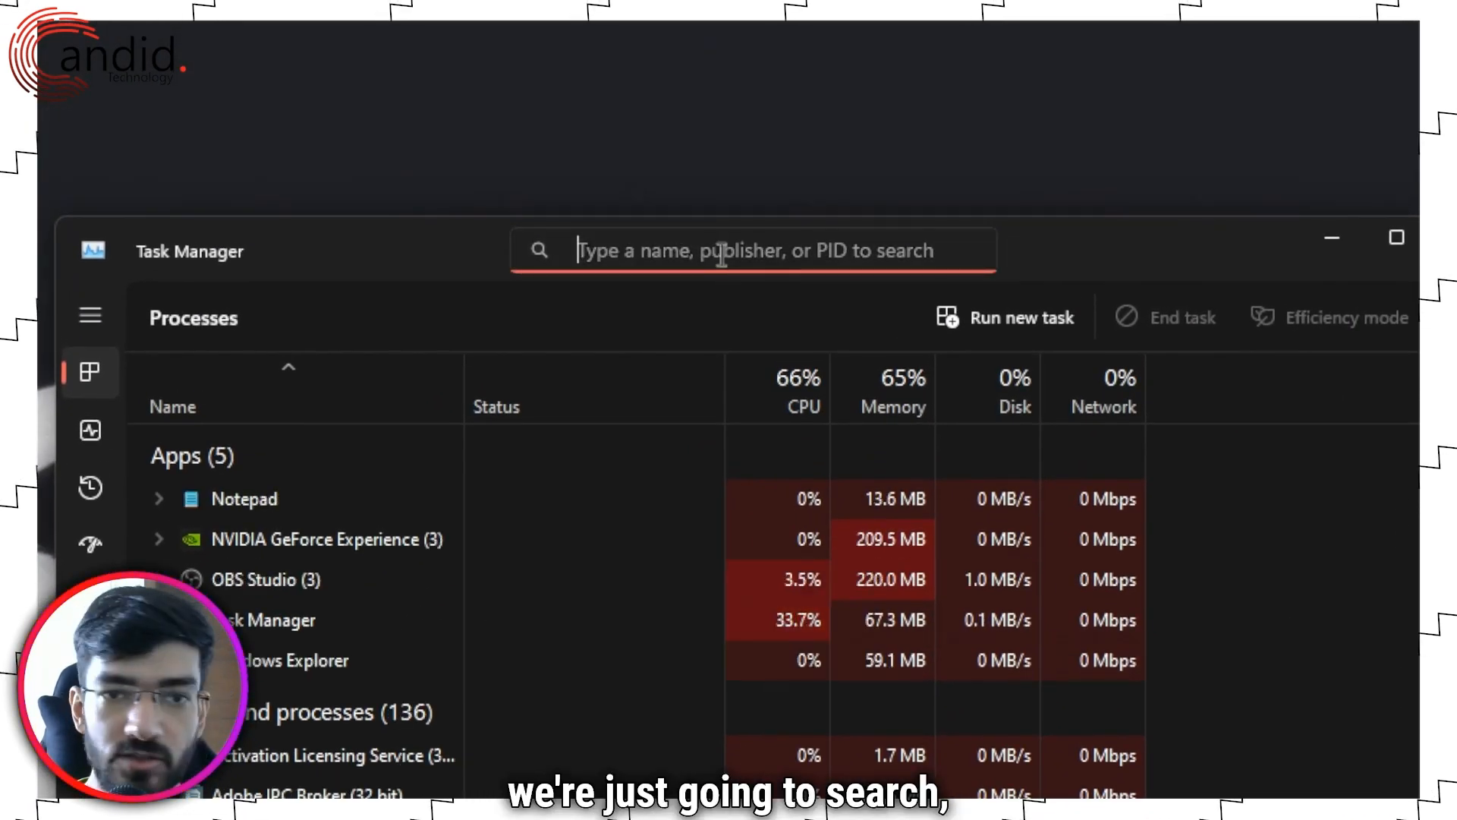
pyautogui.write('stream deck')
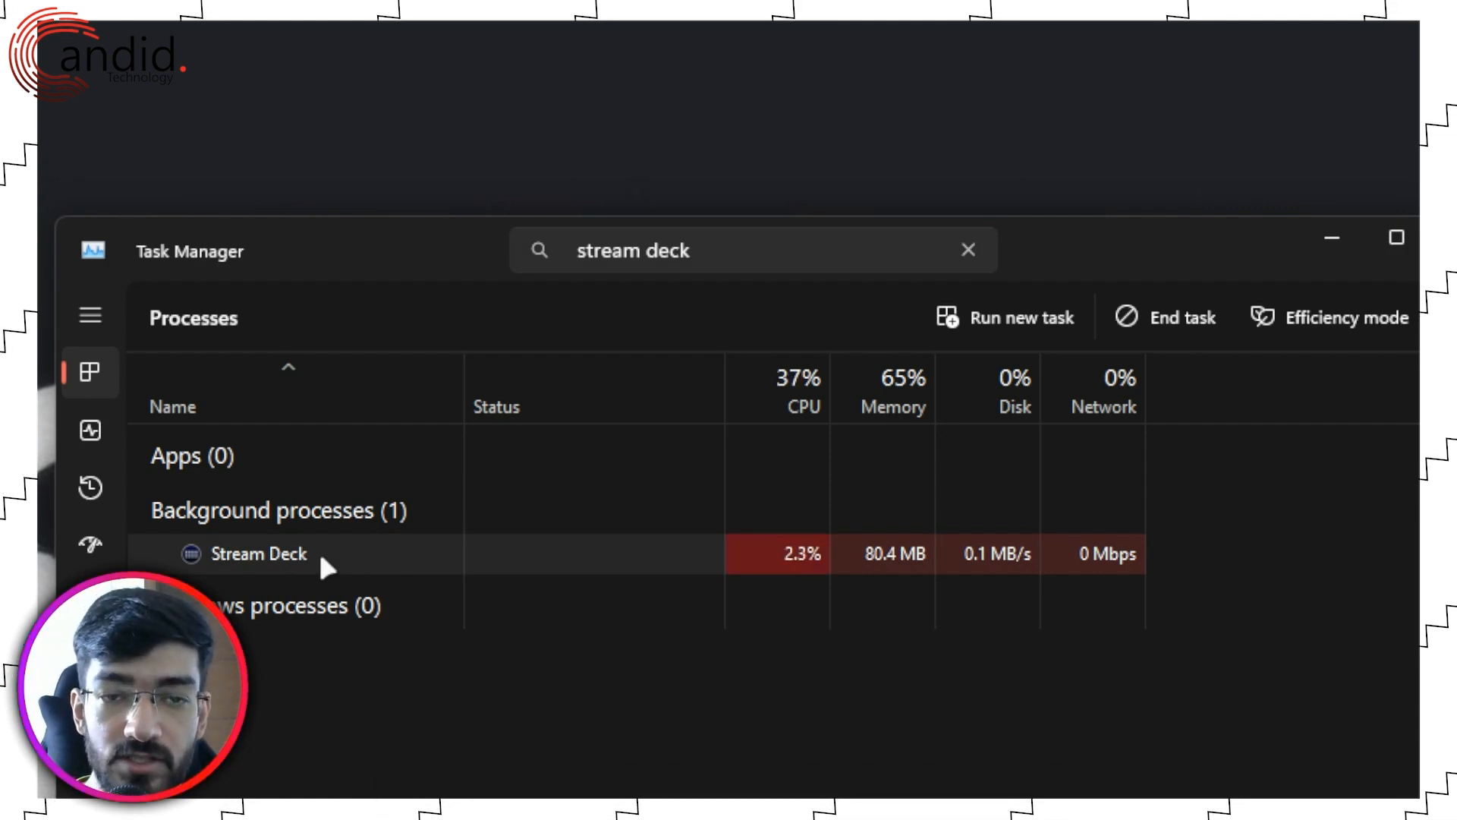
pyautogui.rightClick(258, 554)
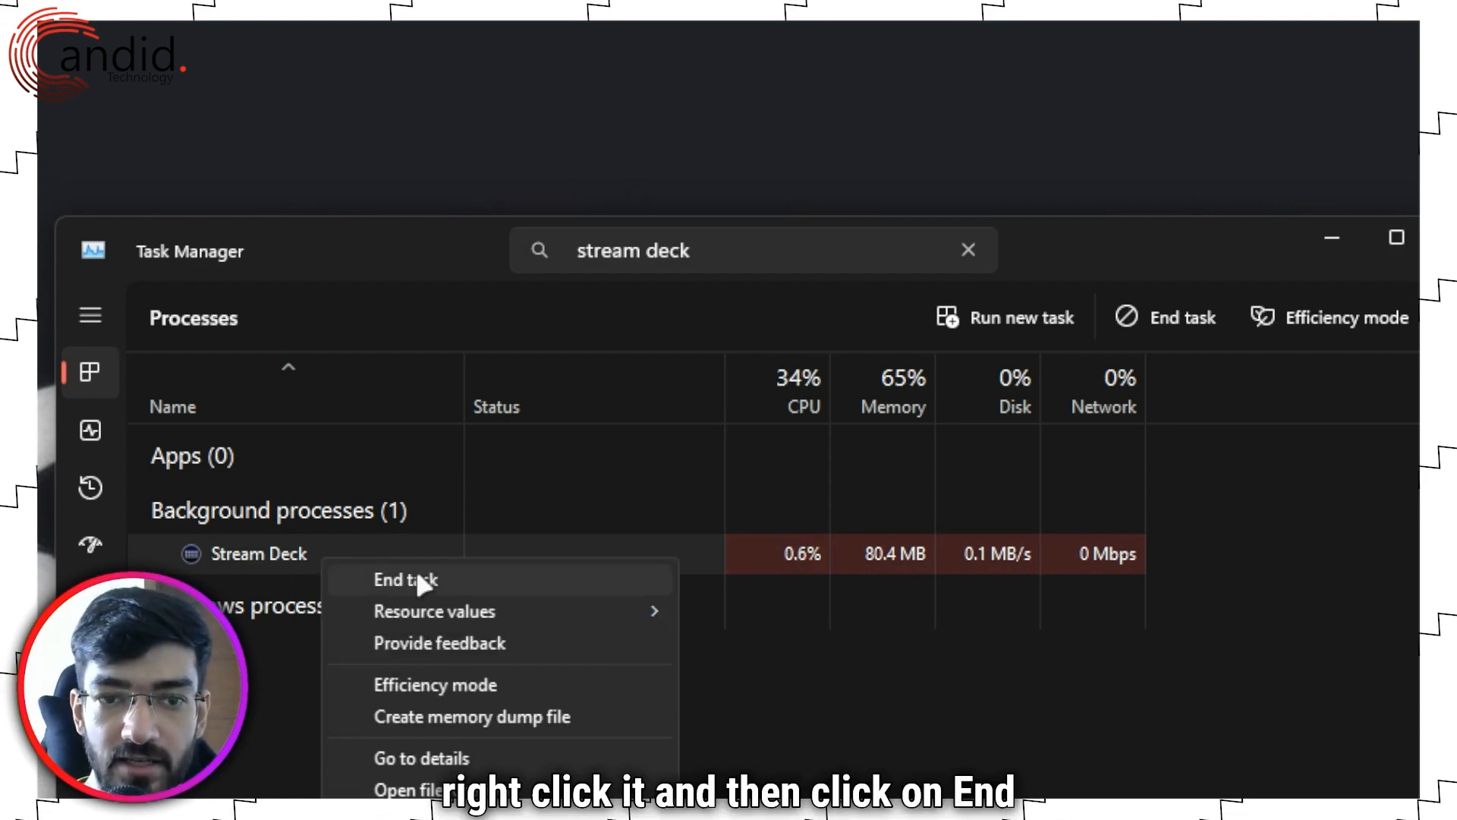
pyautogui.click(405, 579)
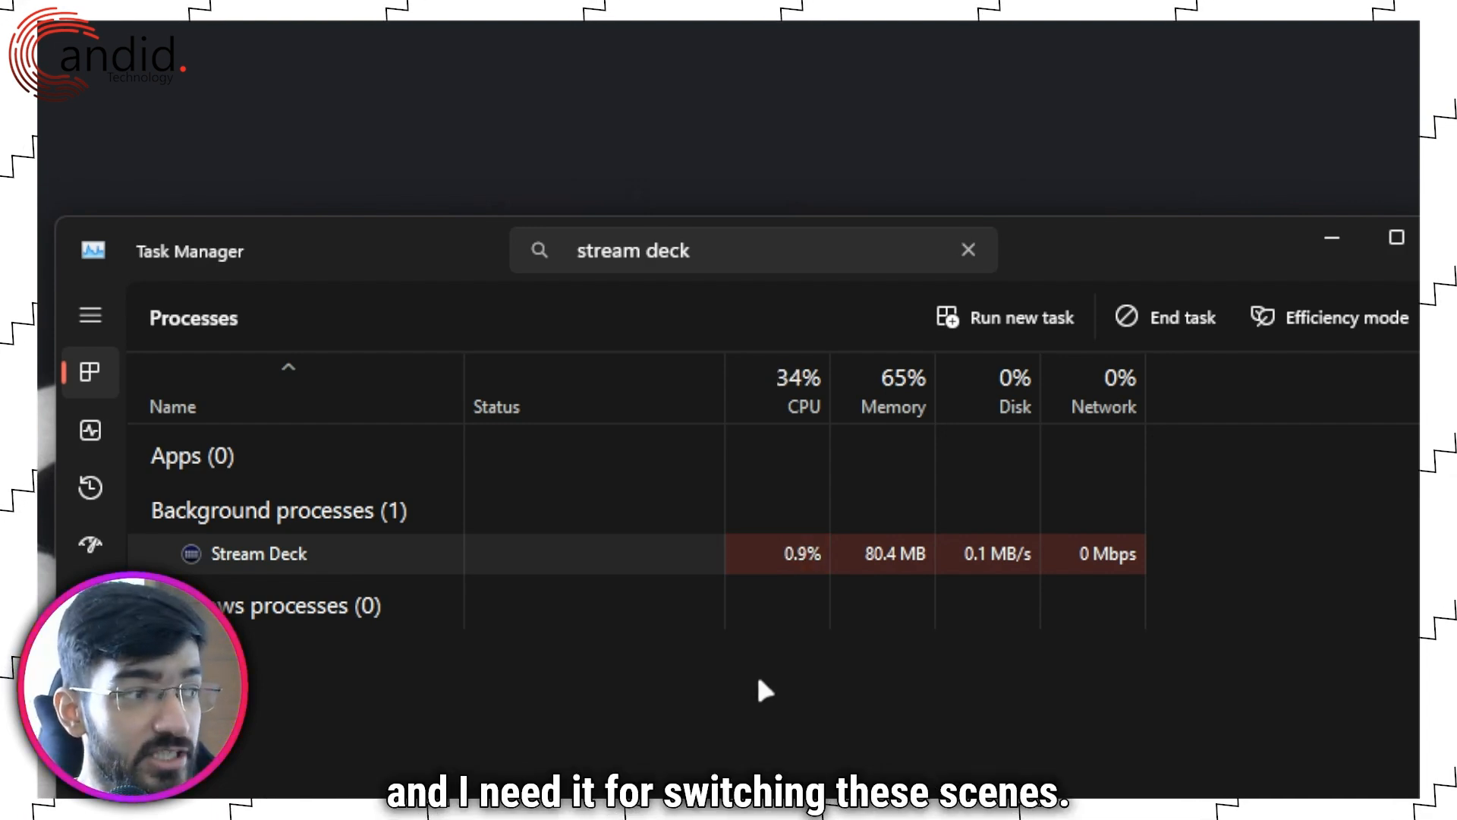
pyautogui.rightClick(258, 554)
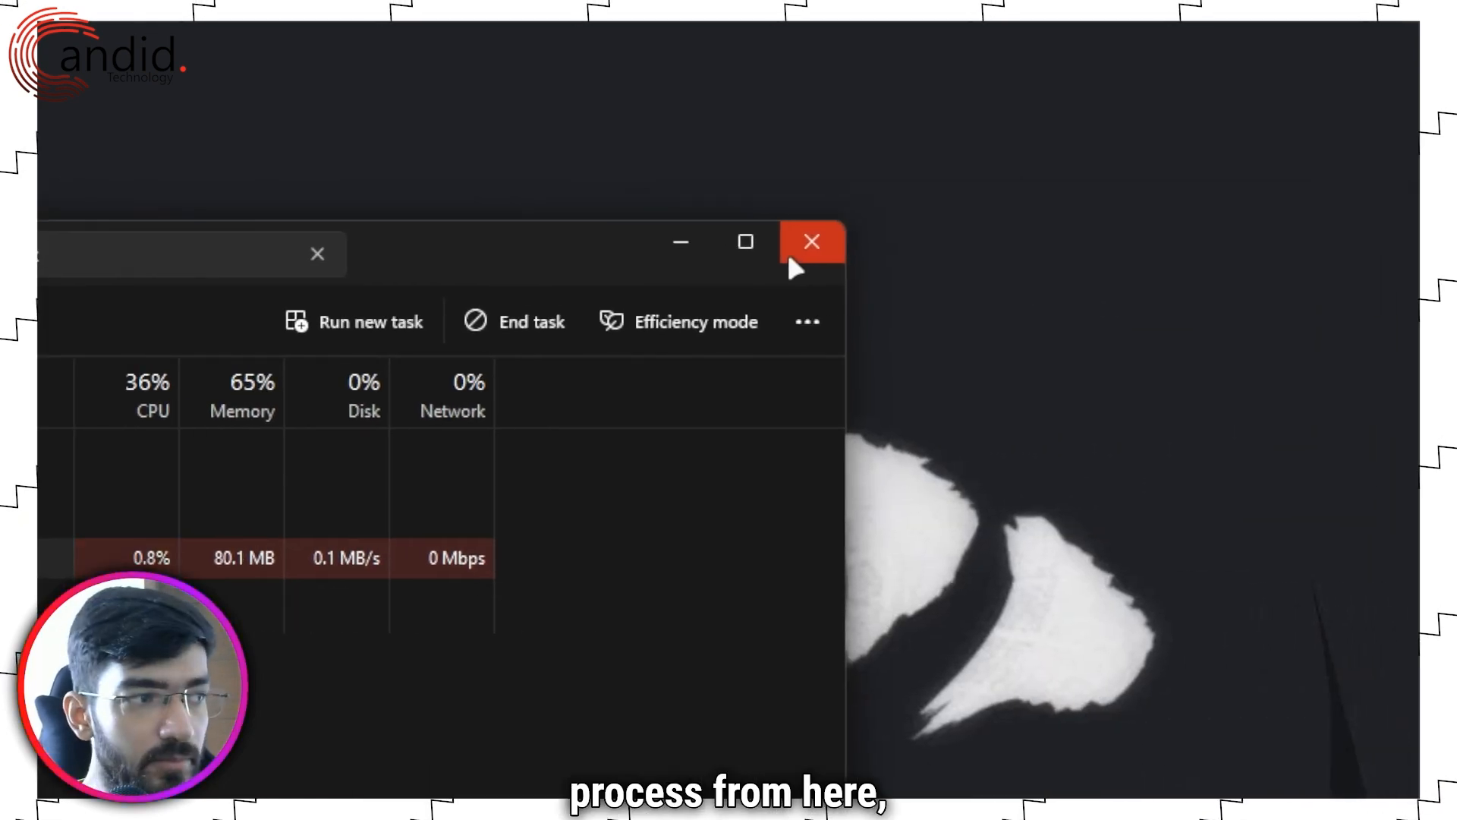
# Close Task Manager, relaunch Stream Deck from Start search, then close its window.
pyautogui.click(812, 241)
pyautogui.write('stream d')
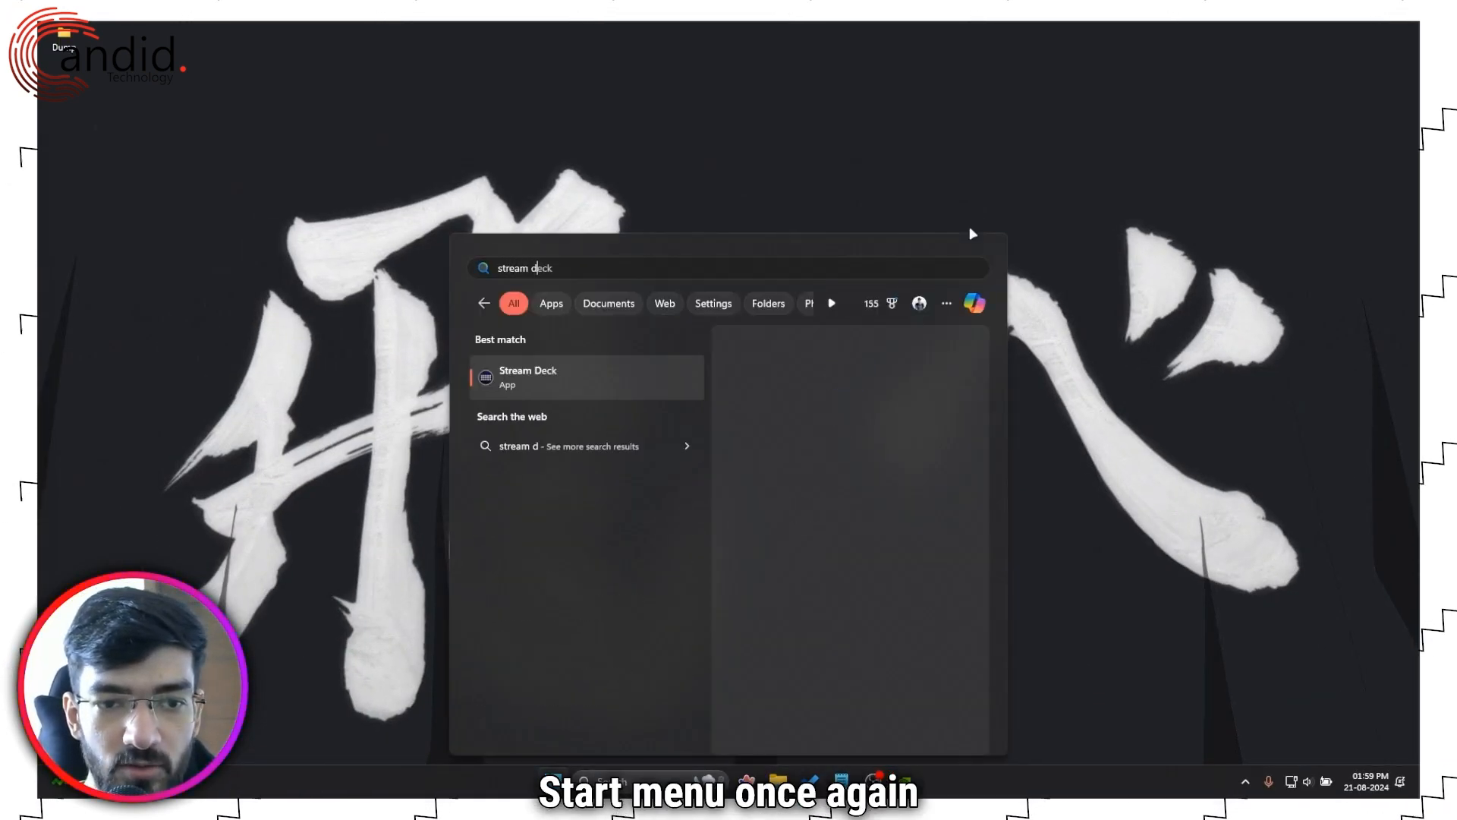
pyautogui.press('Escape')
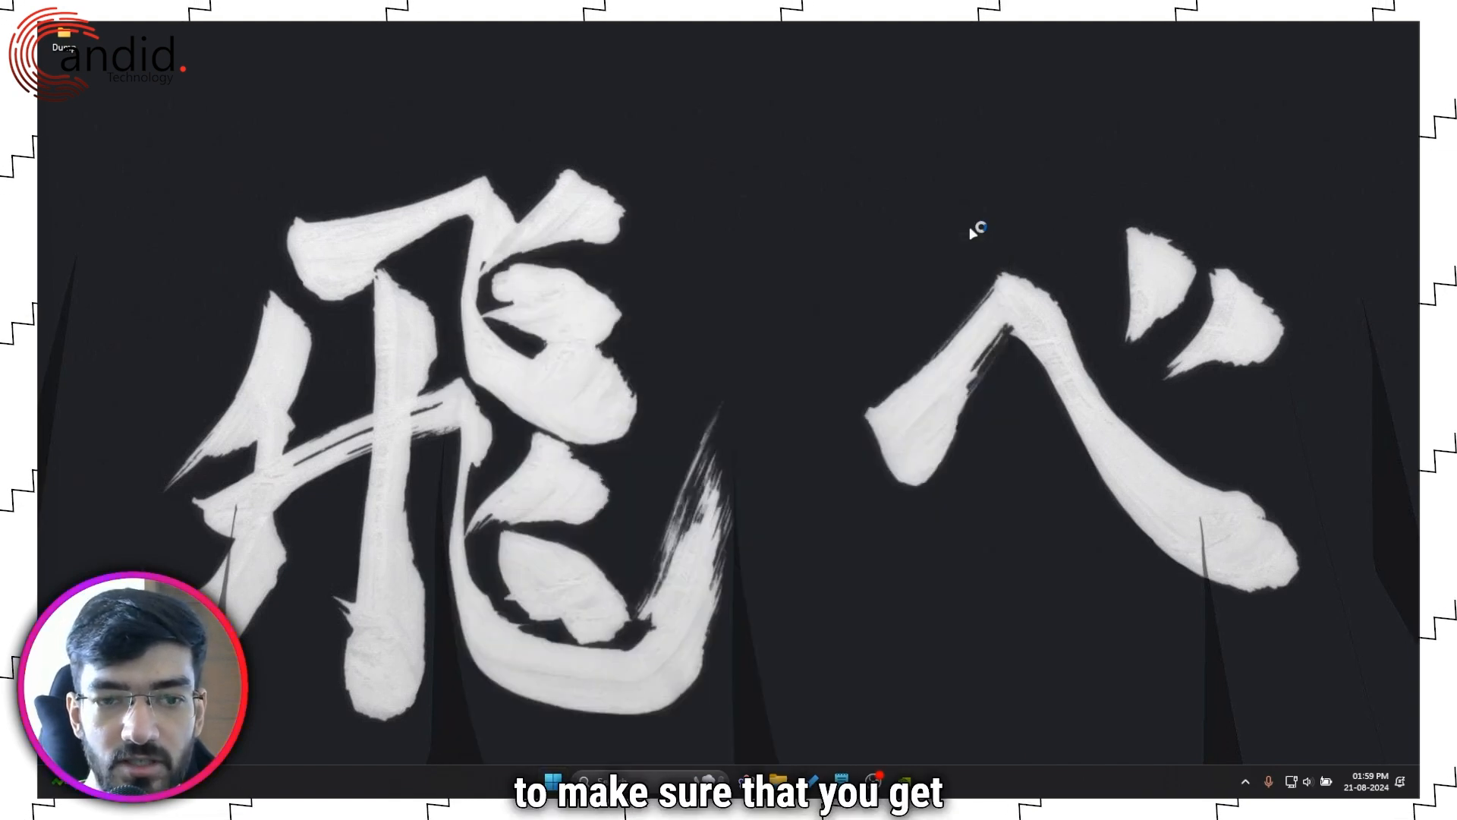
pyautogui.click(919, 781)
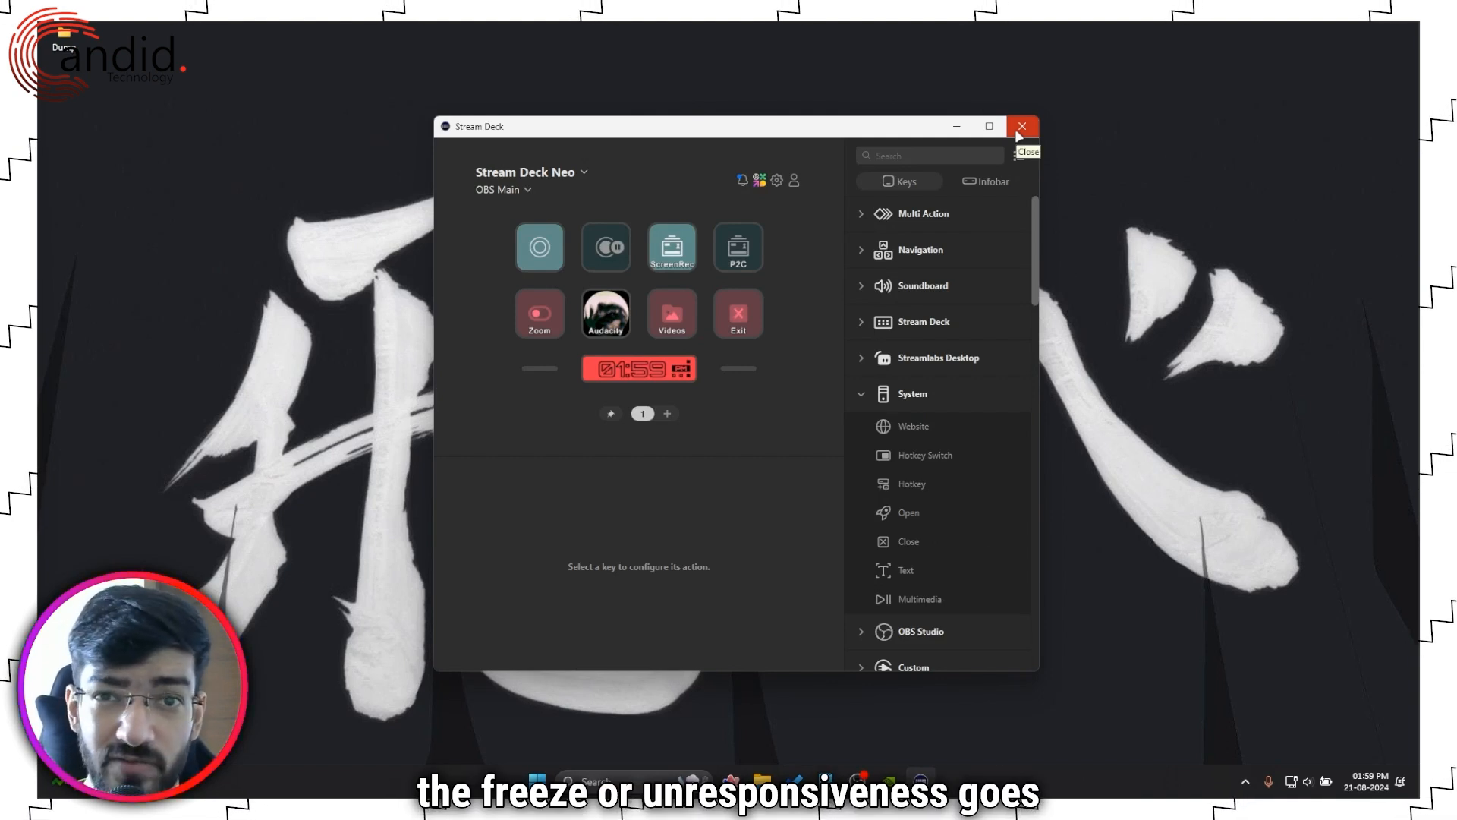
pyautogui.click(1023, 125)
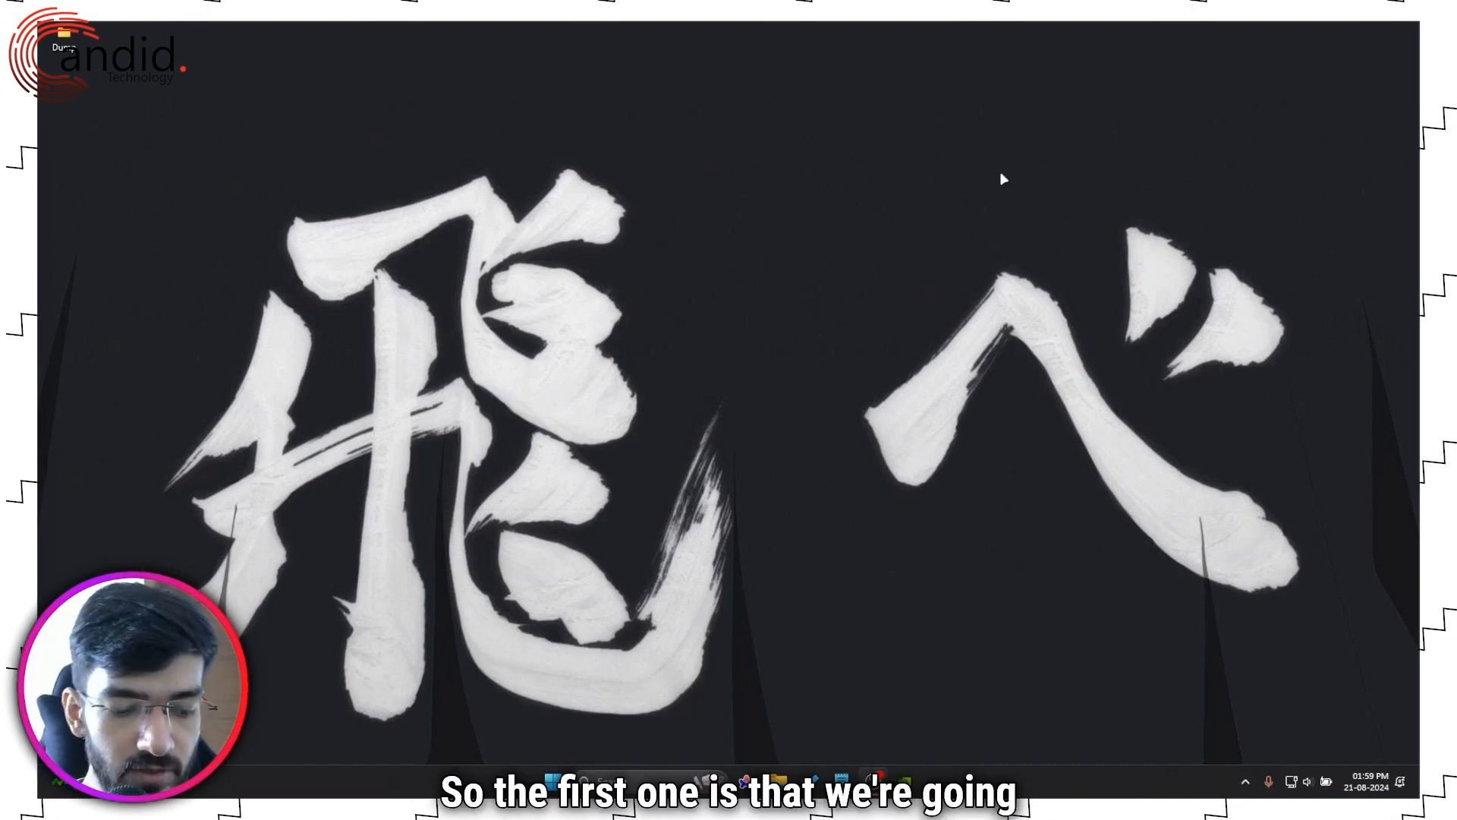
# Follow the Stream Deck shortcut's file location twice to reach the StreamDeck.exe install folder.
pyautogui.click(552, 781)
pyautogui.write('stream devl')
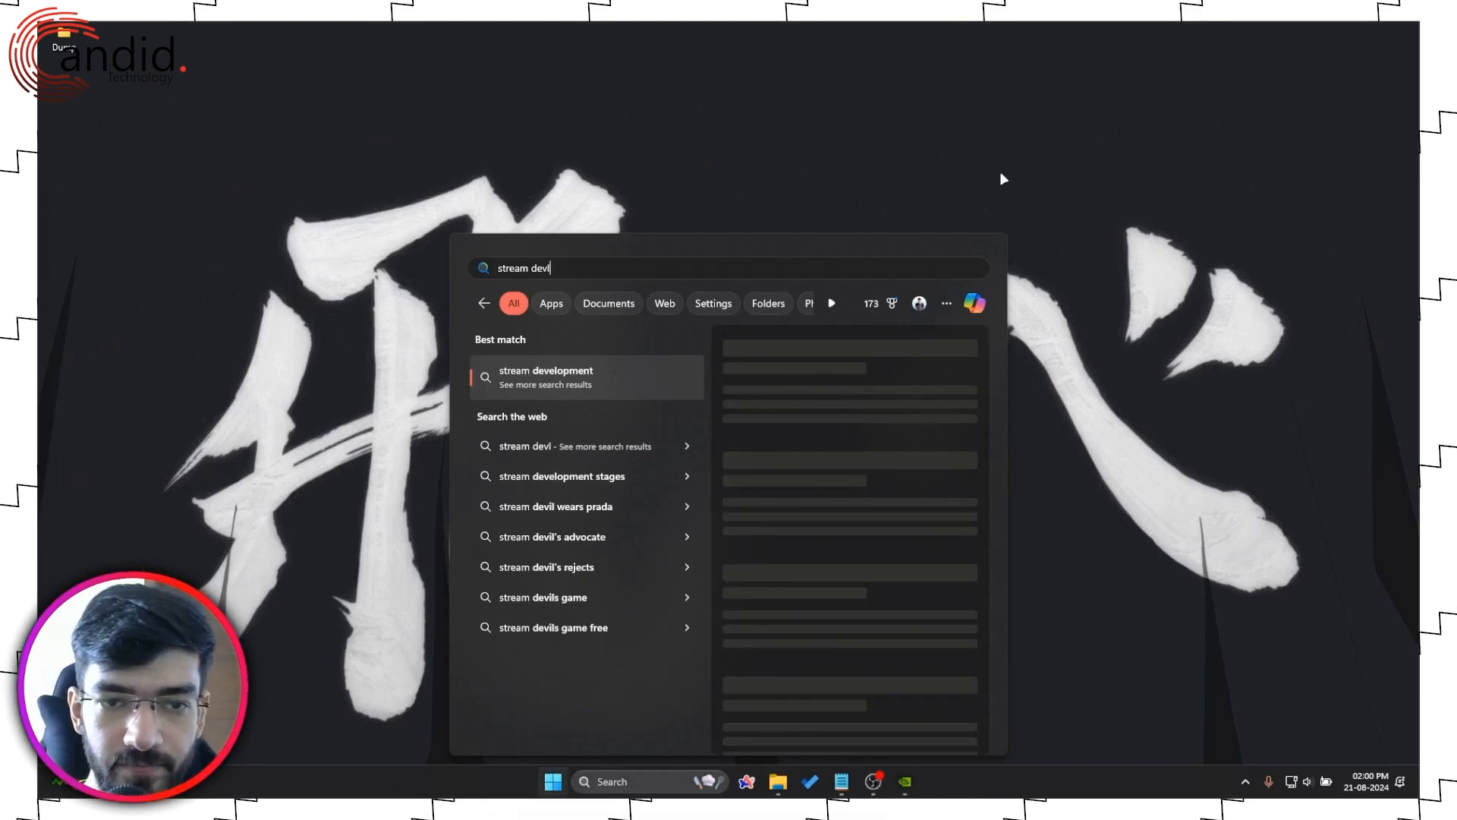
pyautogui.rightClick(588, 377)
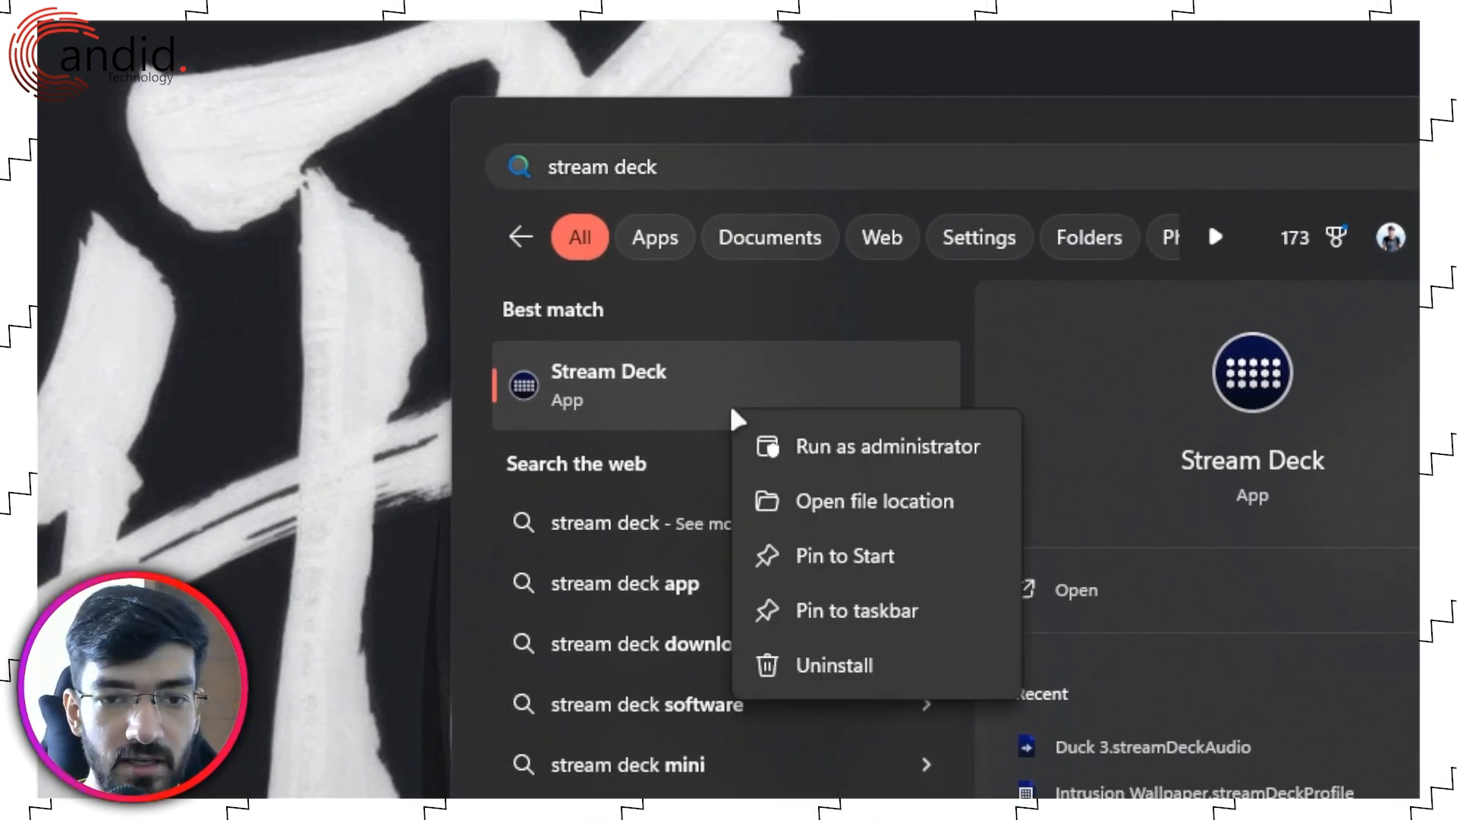
pyautogui.click(873, 500)
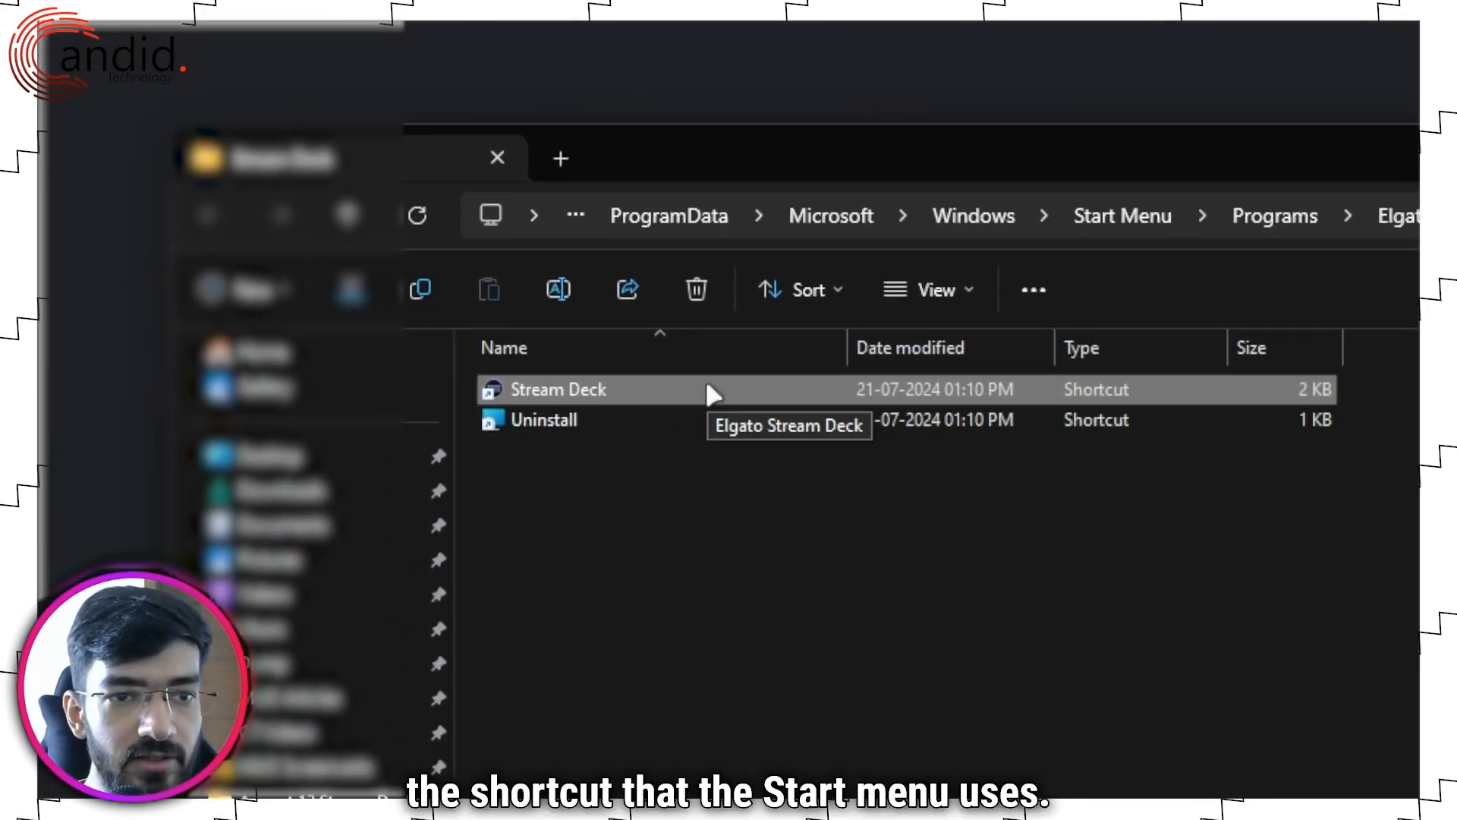
pyautogui.rightClick(558, 390)
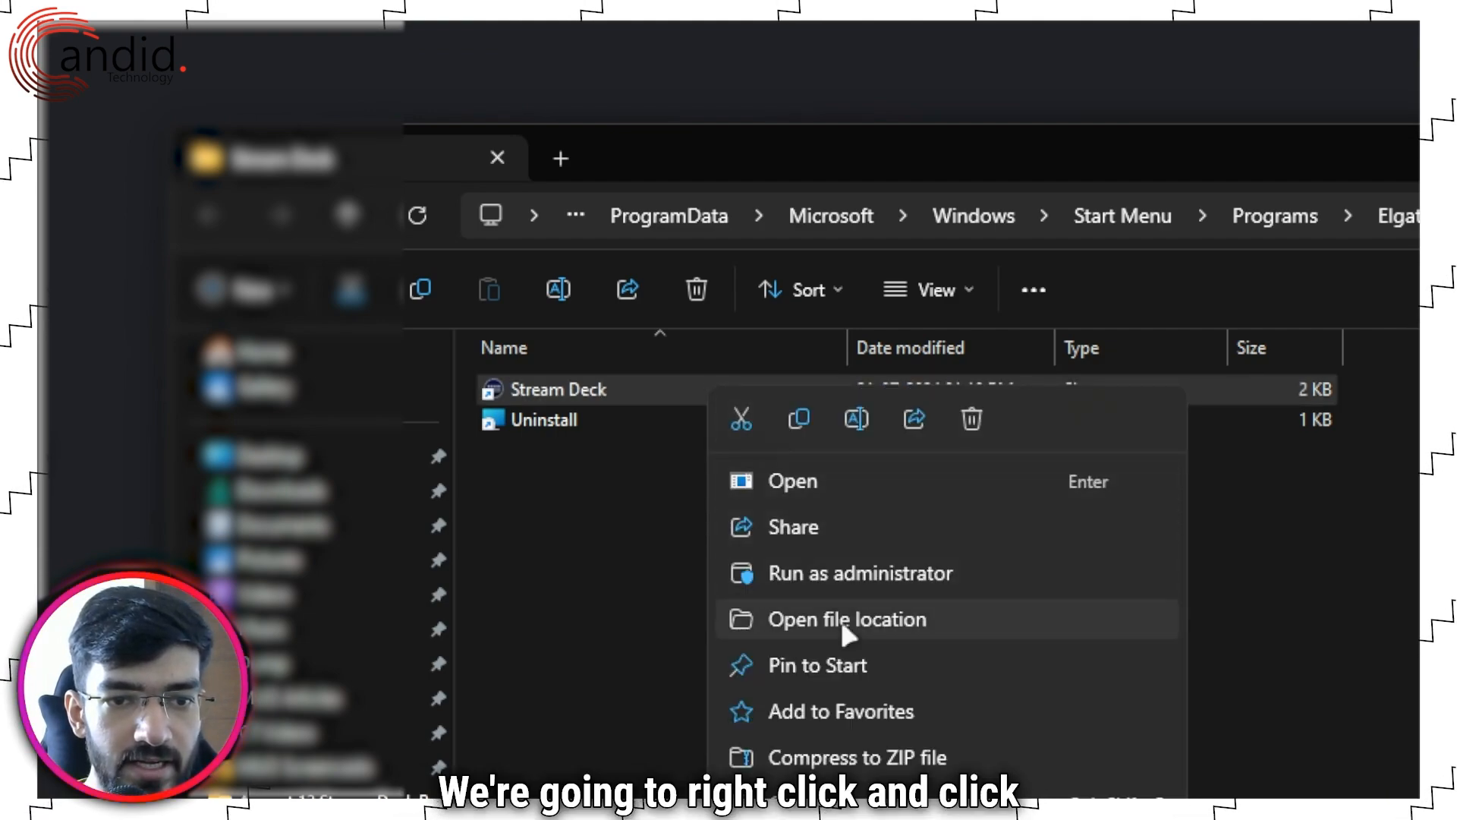
pyautogui.click(846, 620)
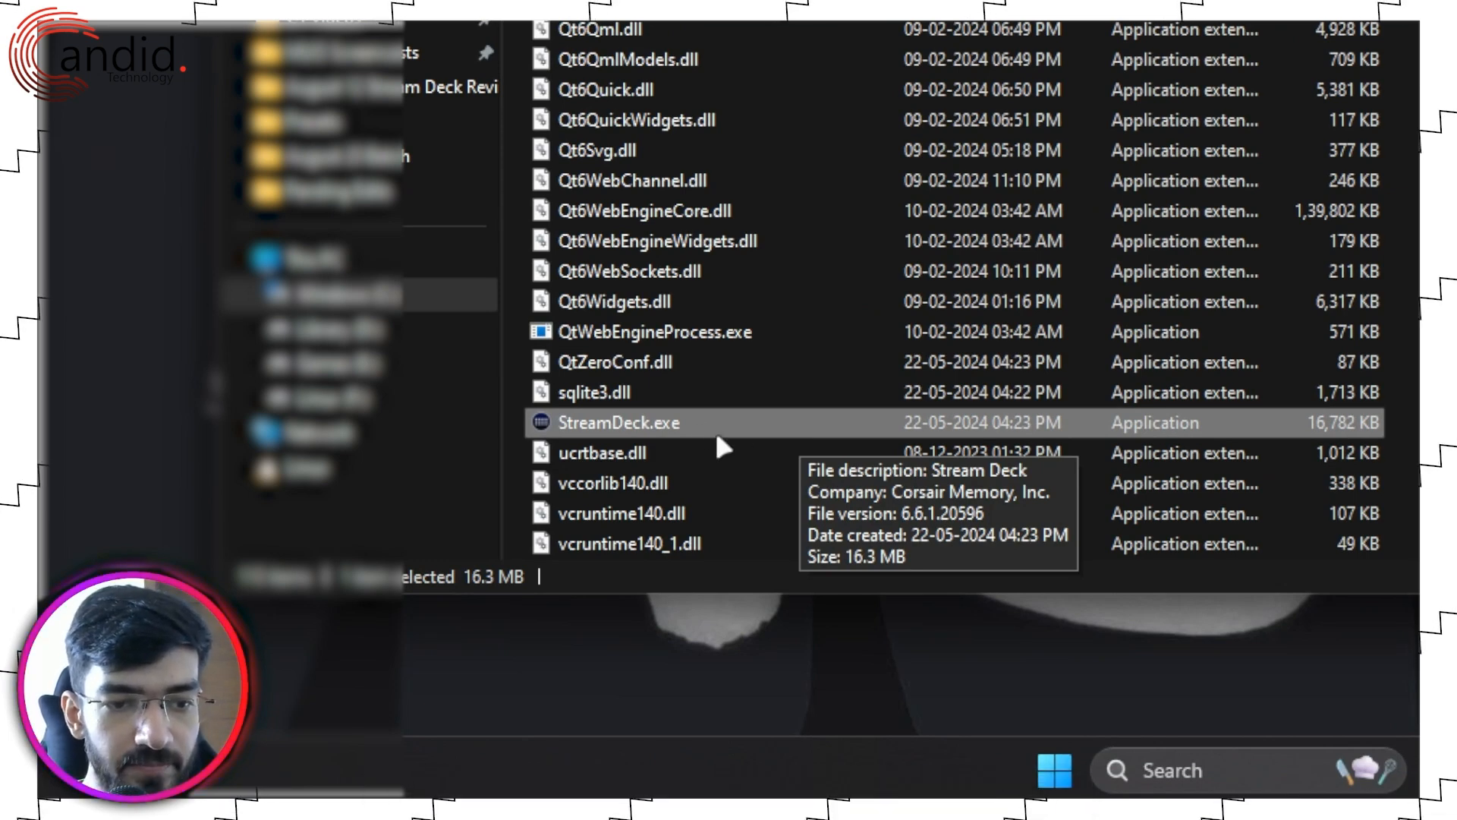
# Tick 'Run this program as an administrator' in StreamDeck.exe's Compatibility properties.
pyautogui.rightClick(617, 422)
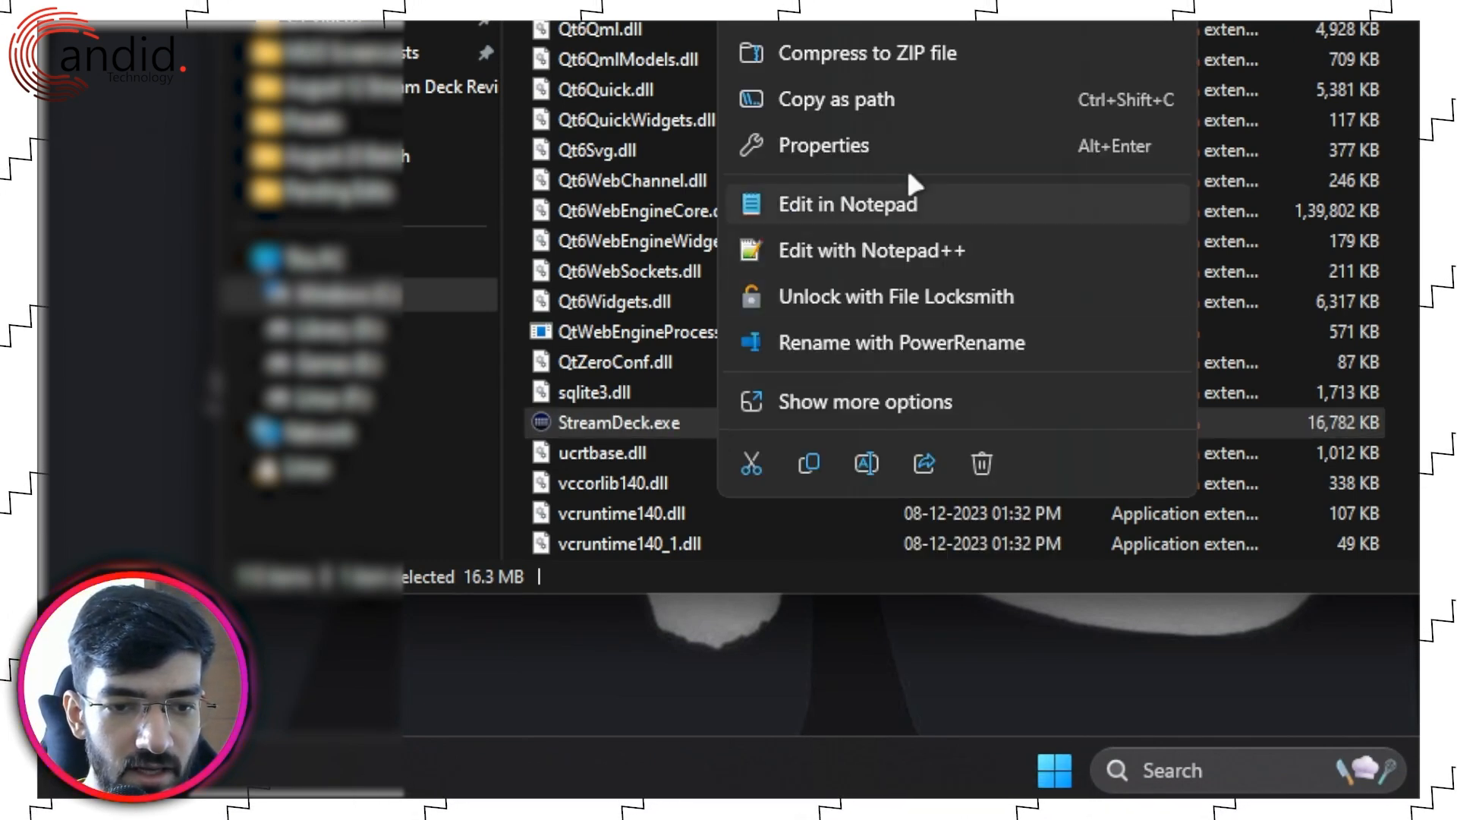
pyautogui.click(828, 145)
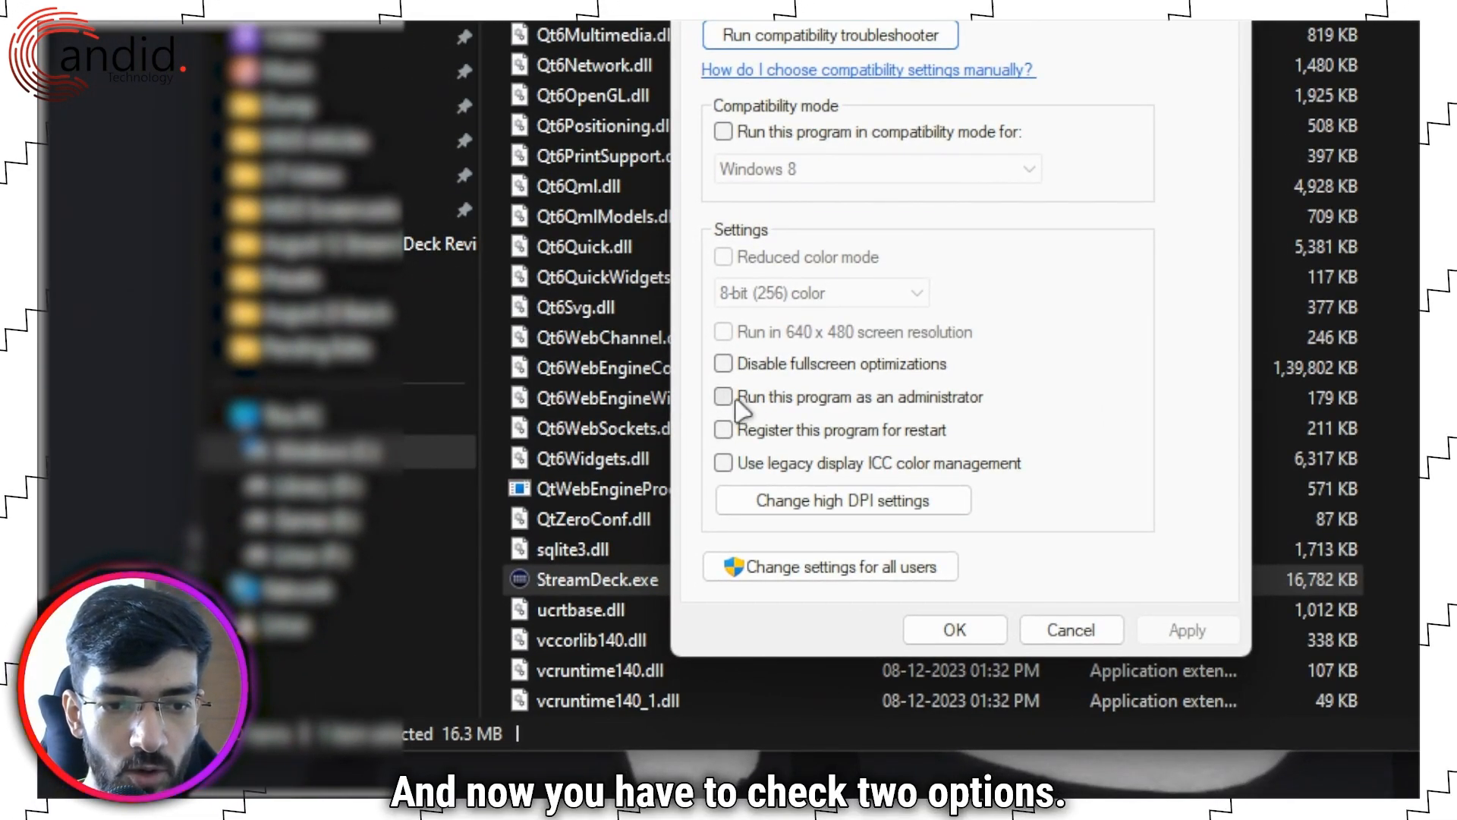
pyautogui.click(724, 397)
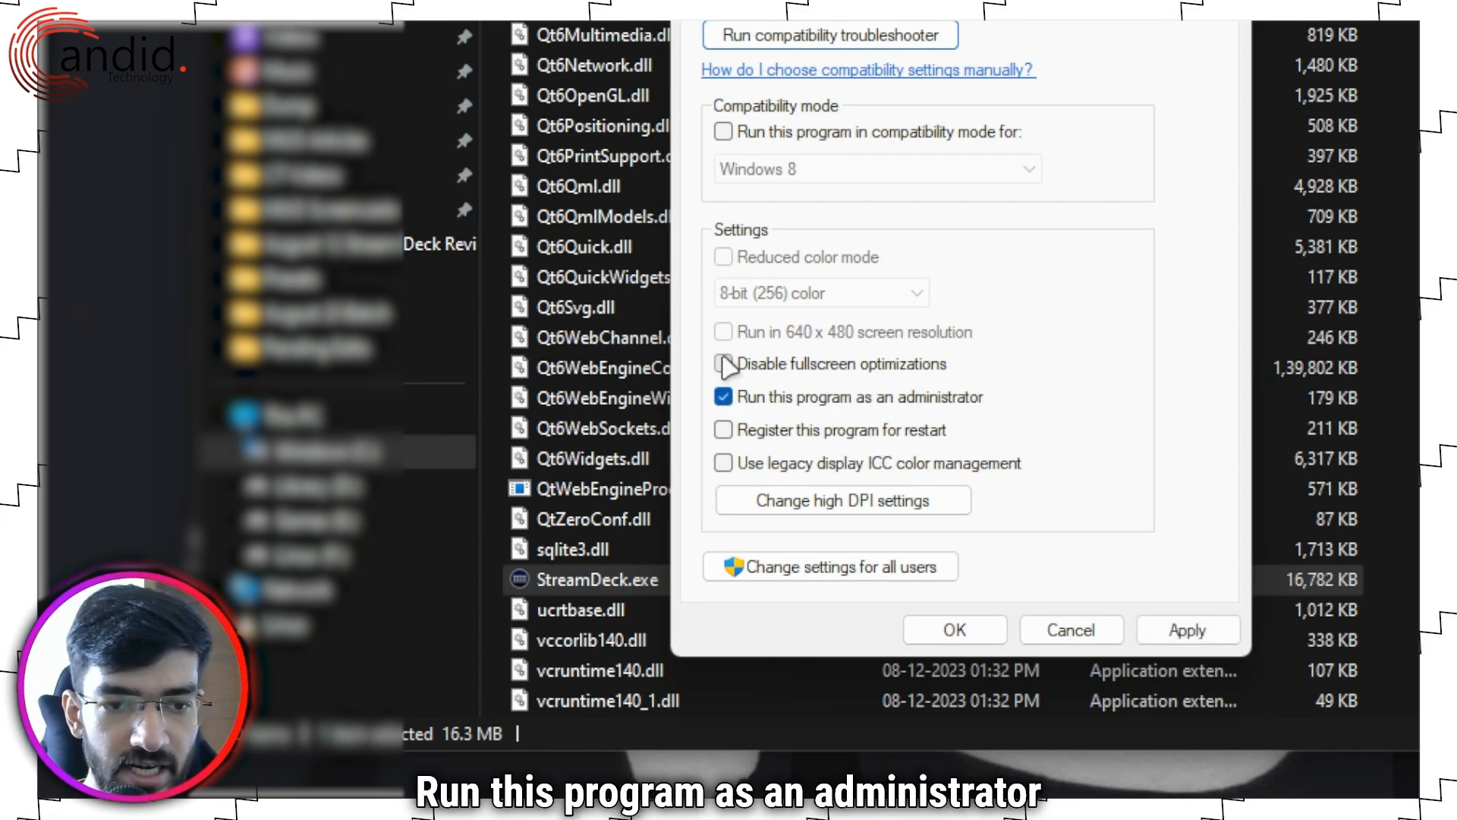
pyautogui.click(723, 364)
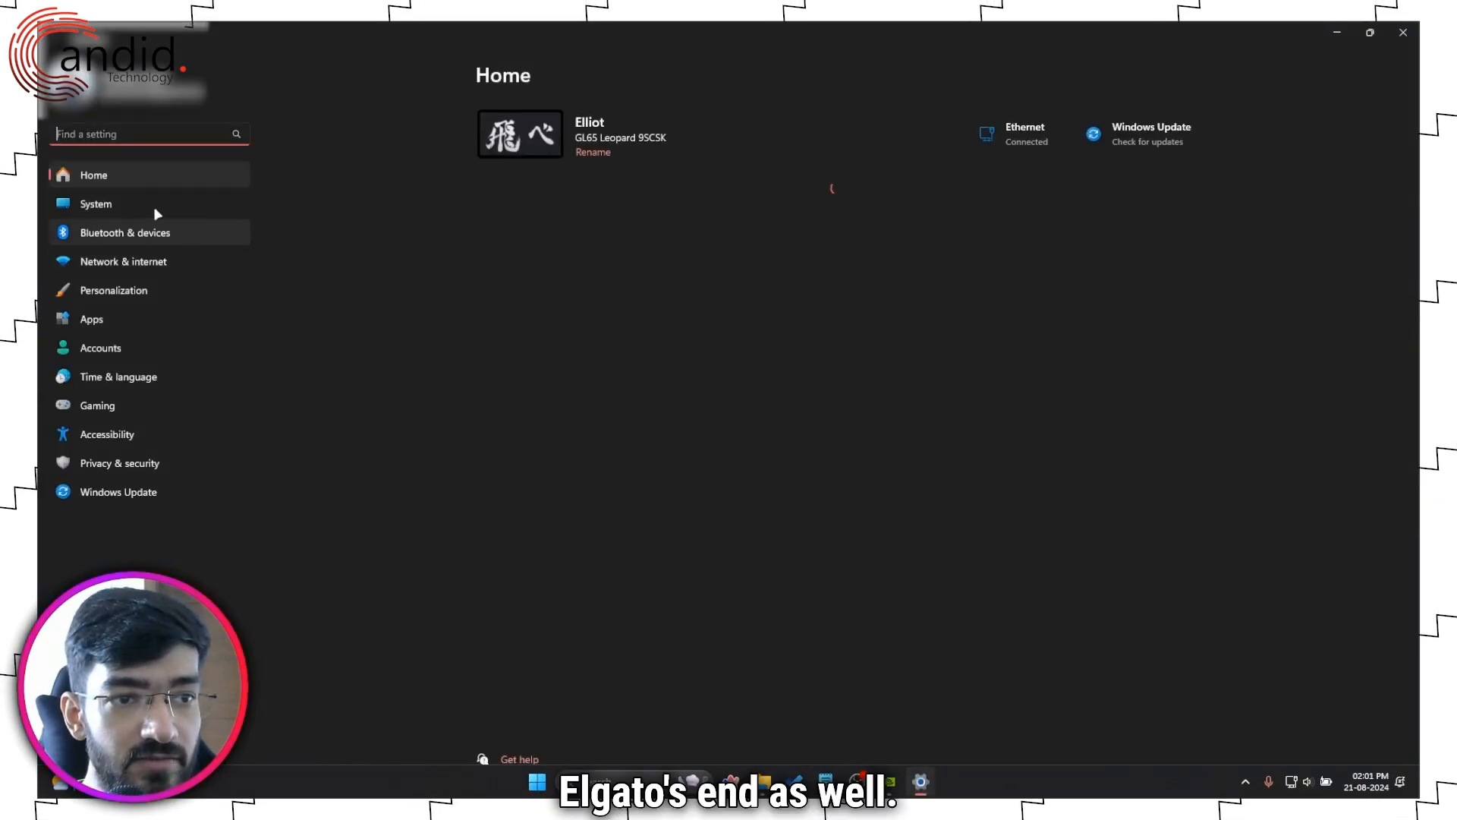
# Select System in the Windows Settings sidebar.
pyautogui.click(95, 203)
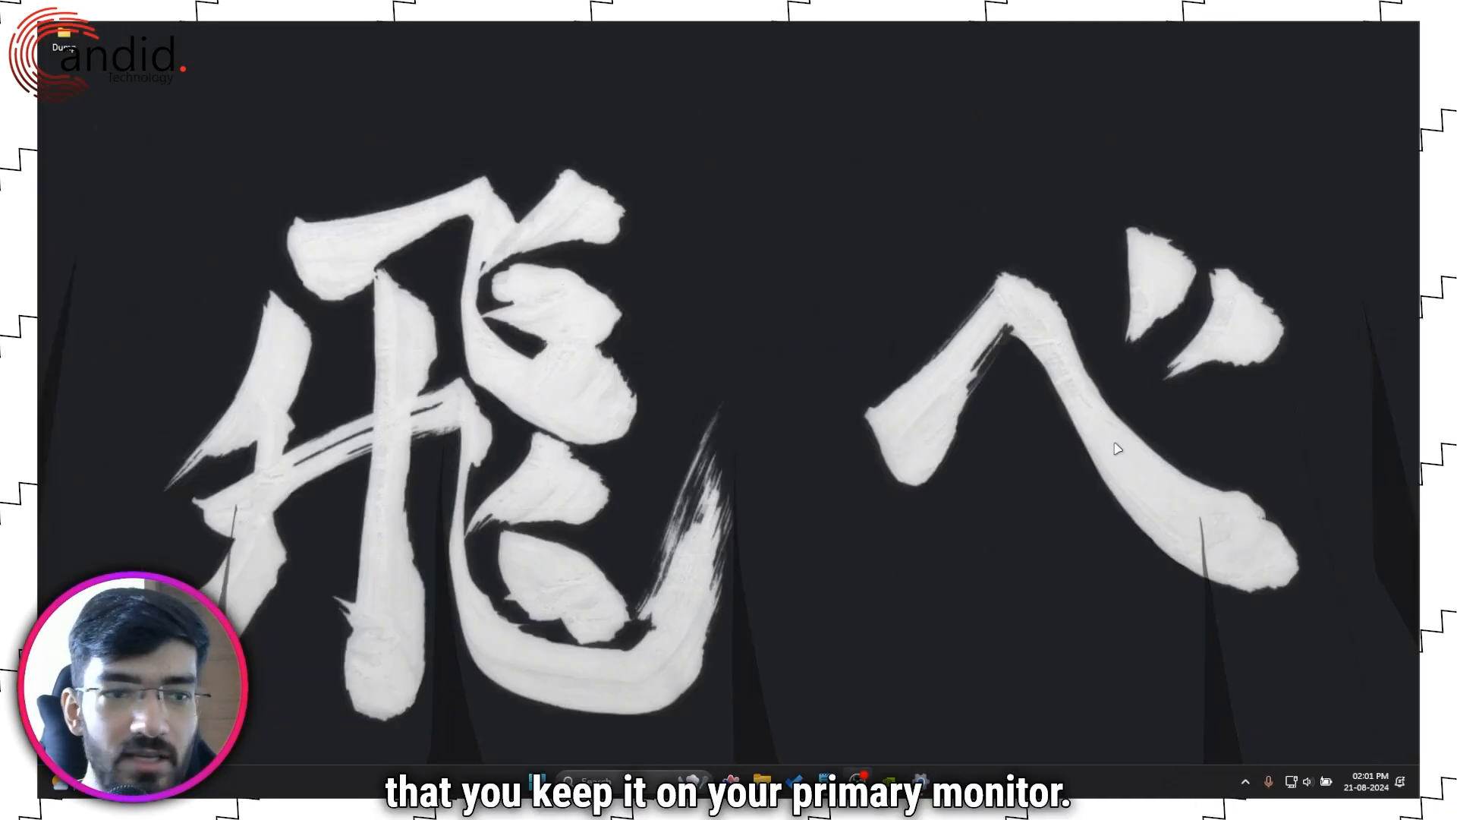
pyautogui.moveTo(1042, 393)
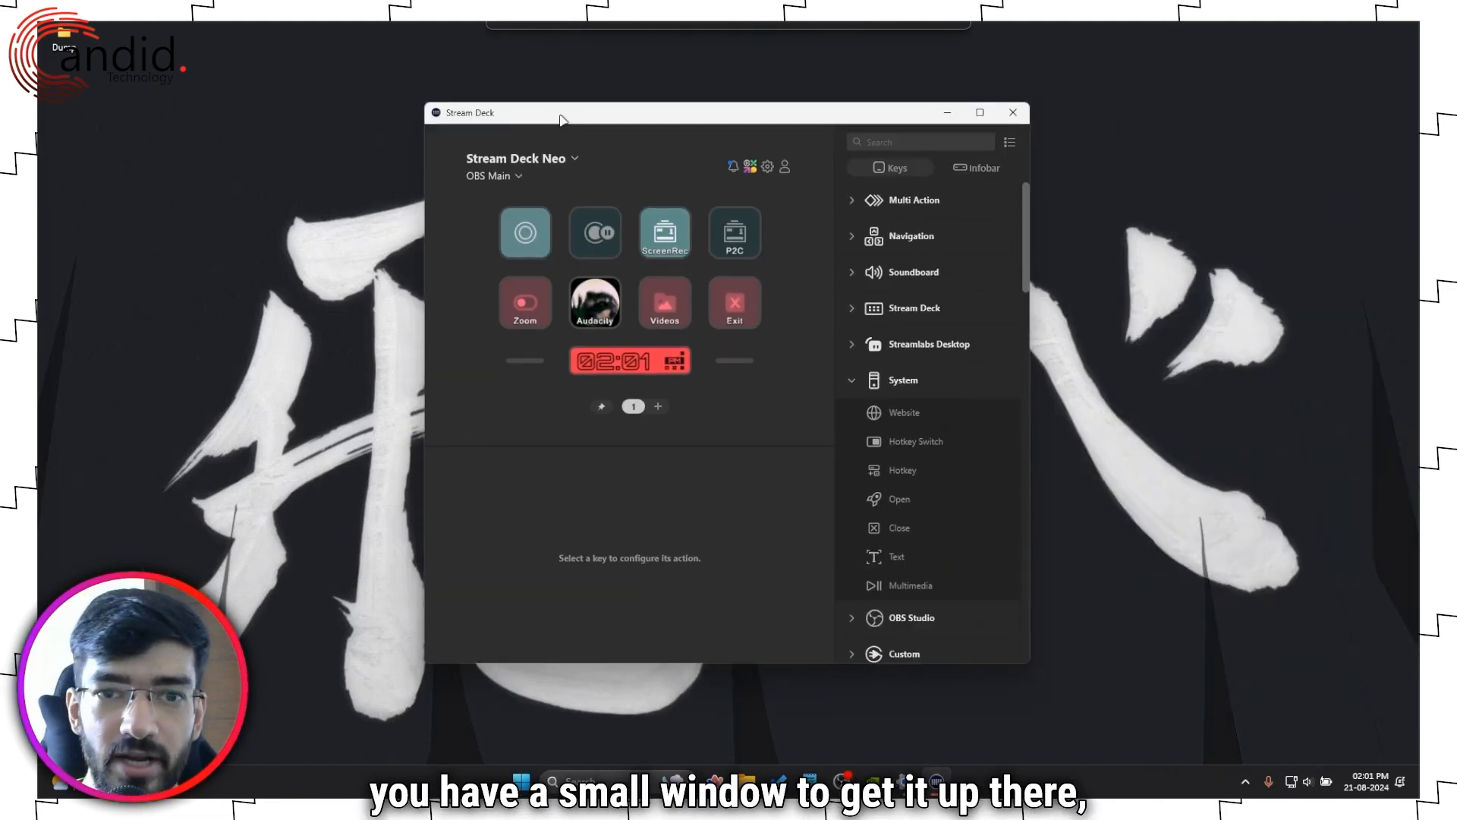
pyautogui.click(1012, 112)
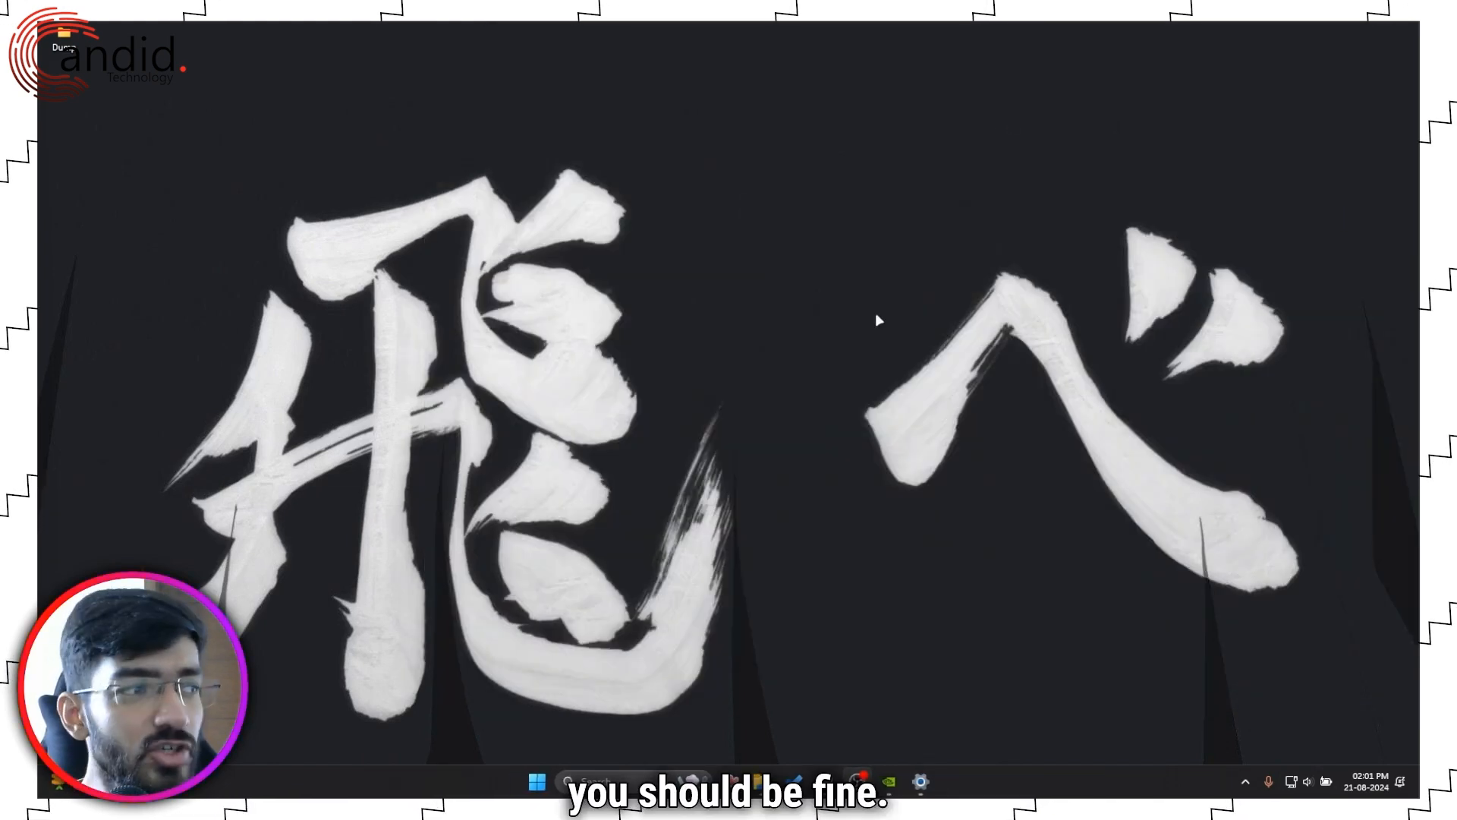